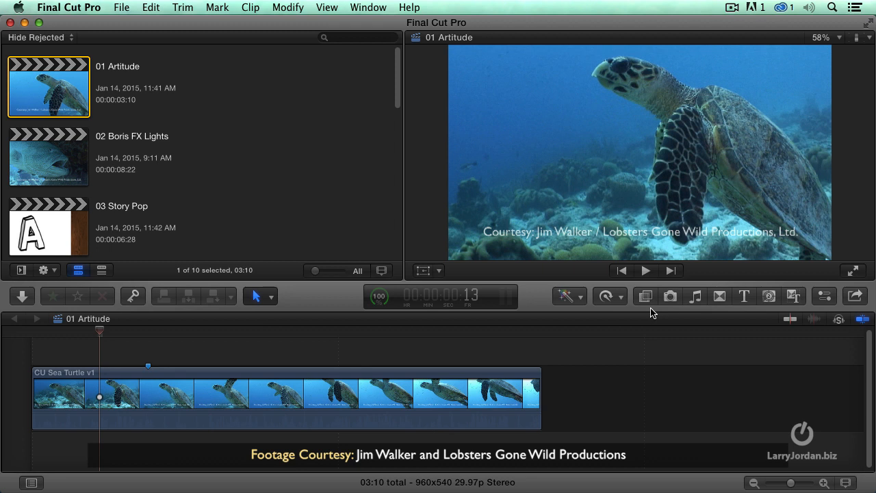
Show the Effects browser beside the sea turtle clip in the timeline
left_click(646, 295)
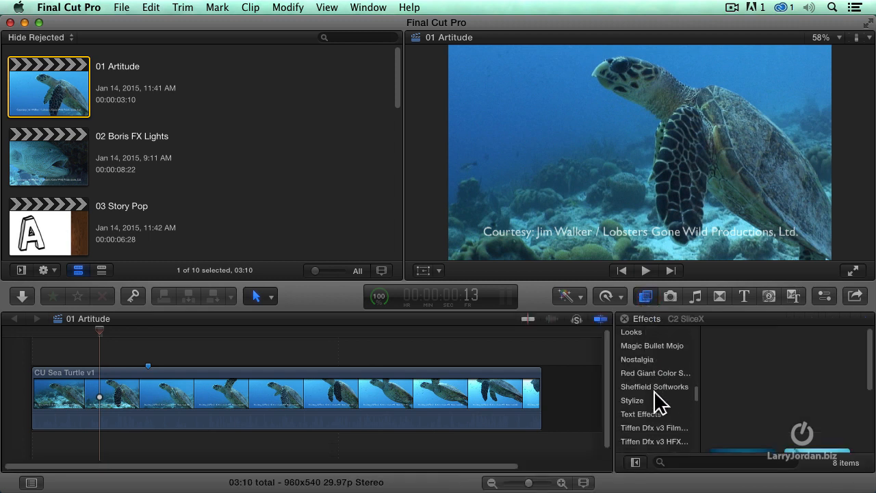
left_click(654, 386)
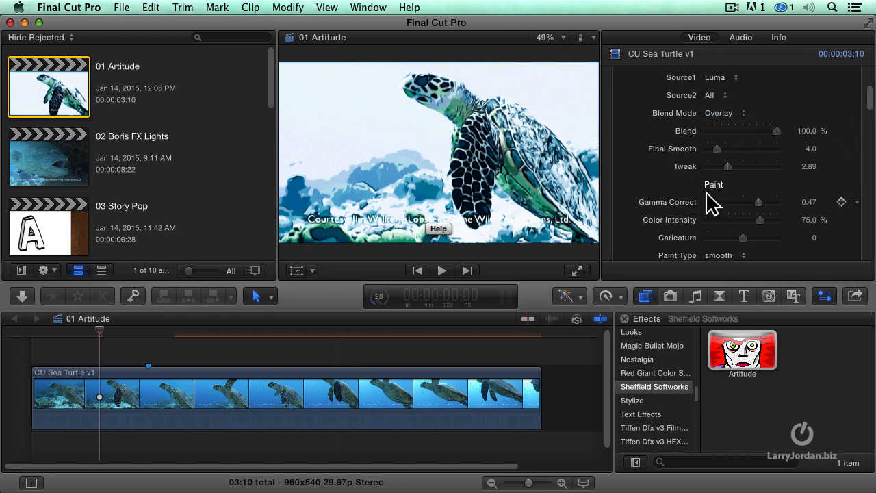
scroll("down", 3)
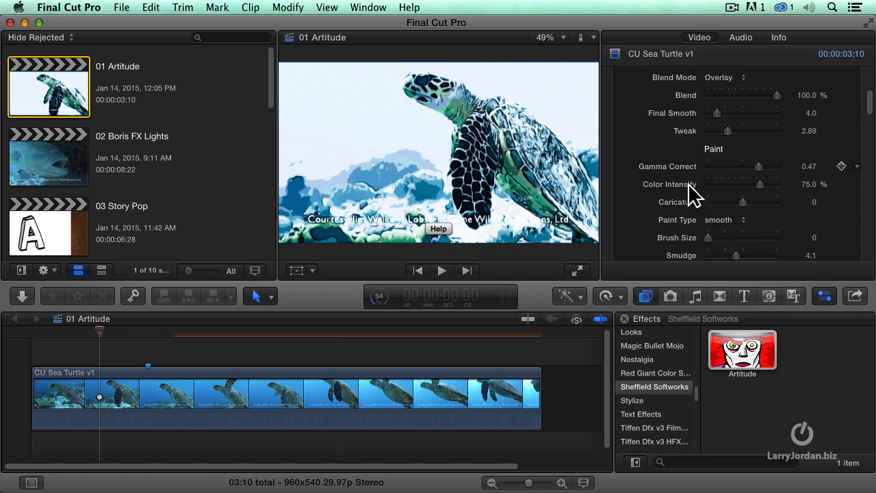
scroll("down", 3)
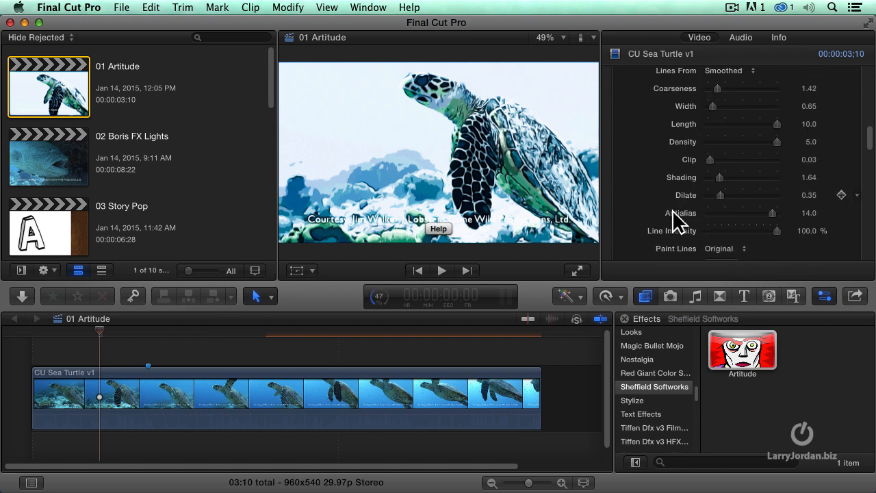
scroll("down", 3)
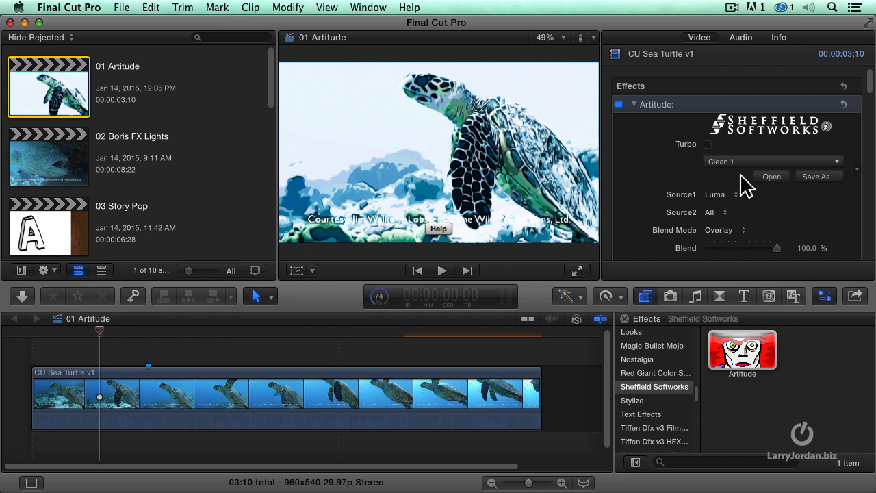
Try the Van Gogh 1 preset on the turtle clip from the Artitude preset list
left_click(772, 162)
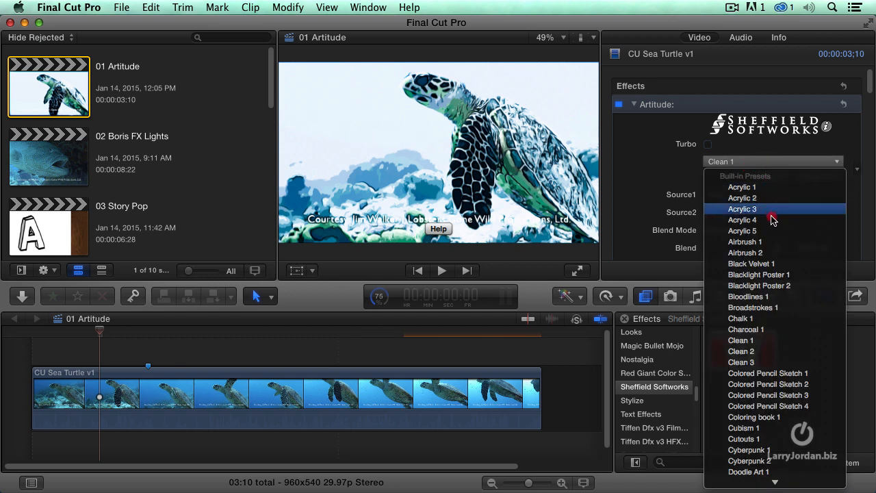
scroll("down", 3)
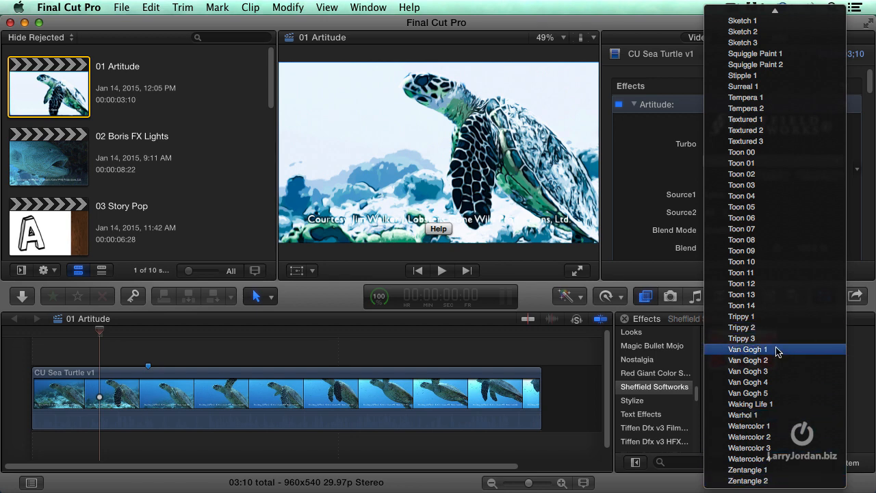
left_click(747, 349)
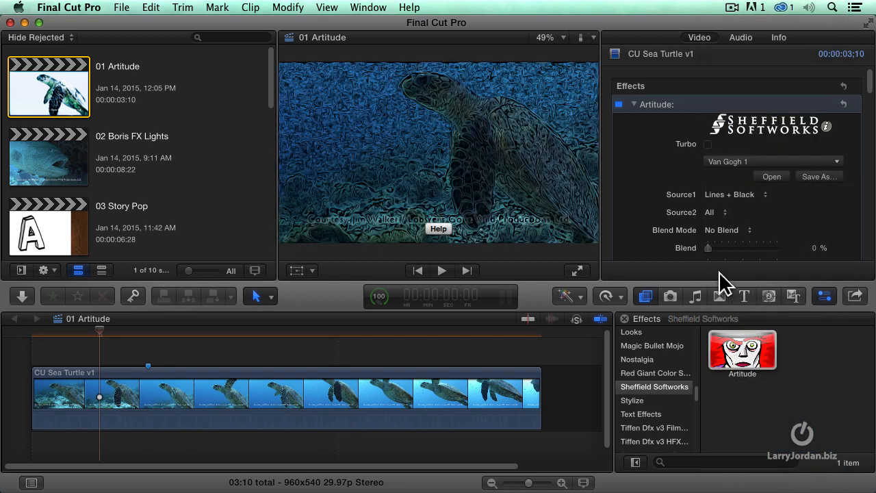
left_click(772, 161)
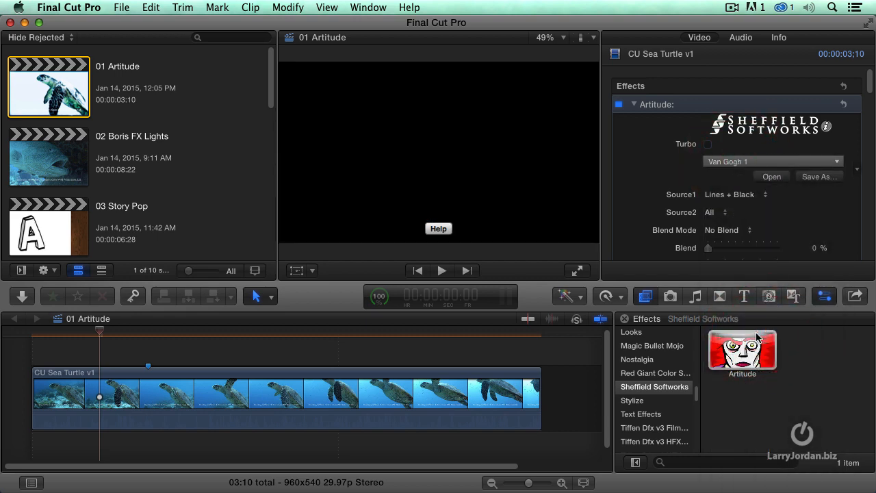
Try Charcoal 1 and another painting preset in turn on the turtle clip
left_click(771, 162)
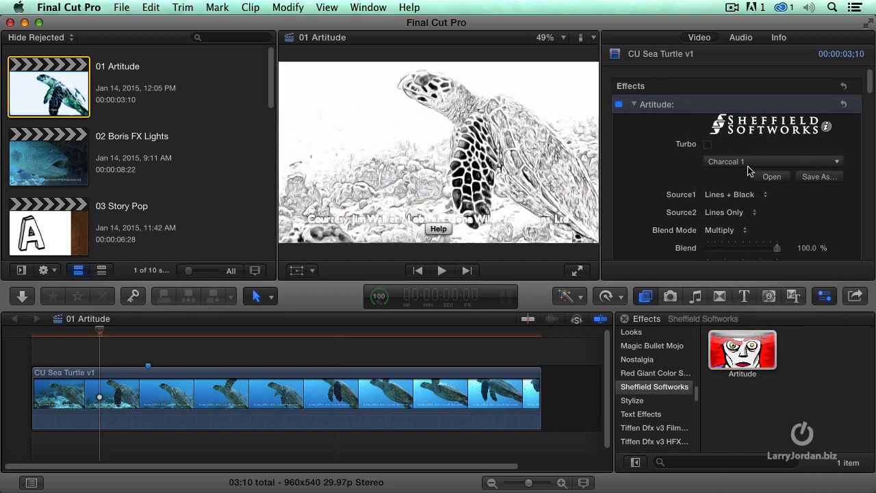
left_click(772, 161)
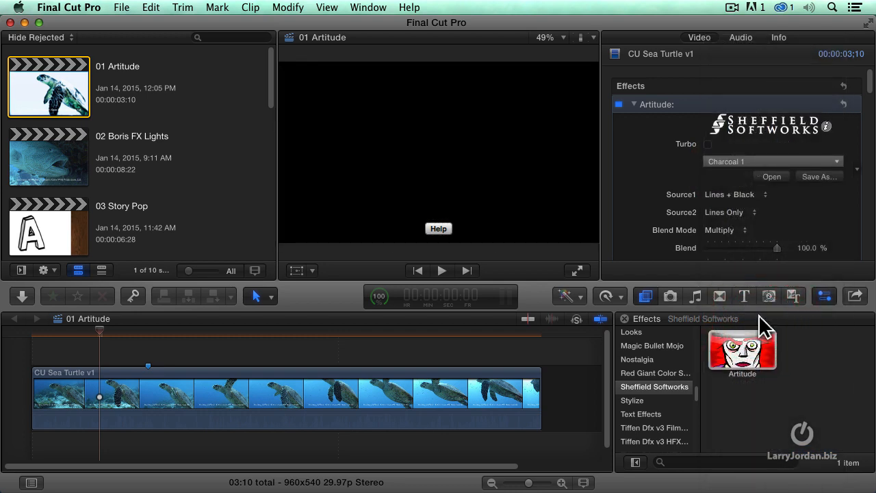
left_click(772, 161)
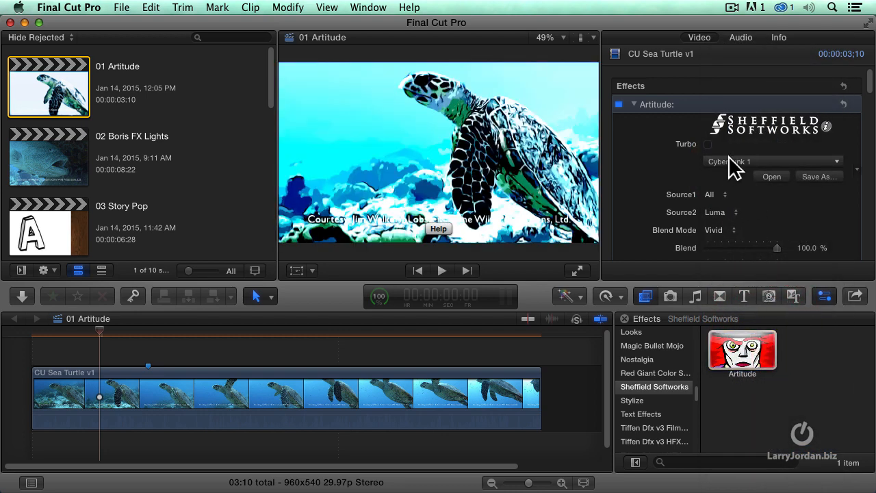
left_click(772, 162)
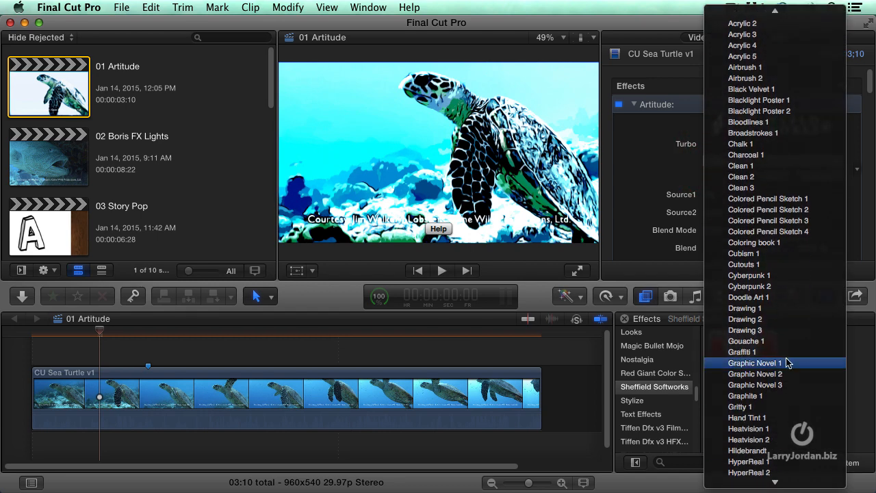
mouse_move(765, 344)
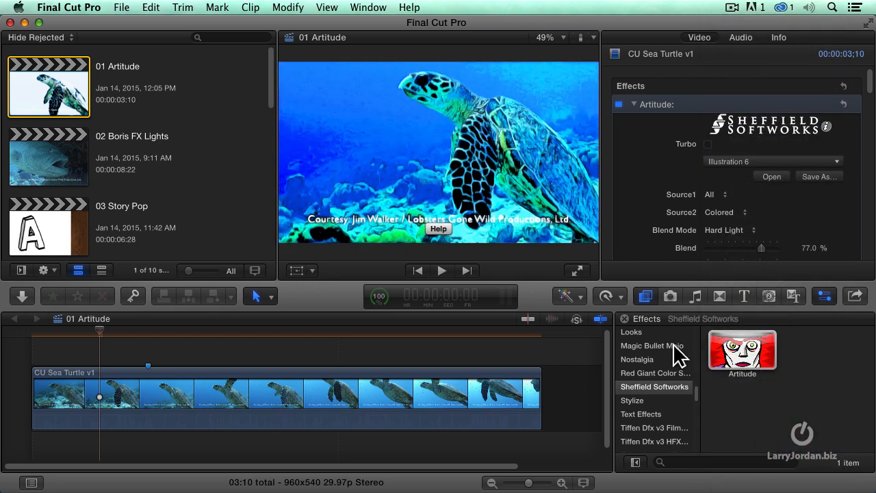
mouse_move(58, 344)
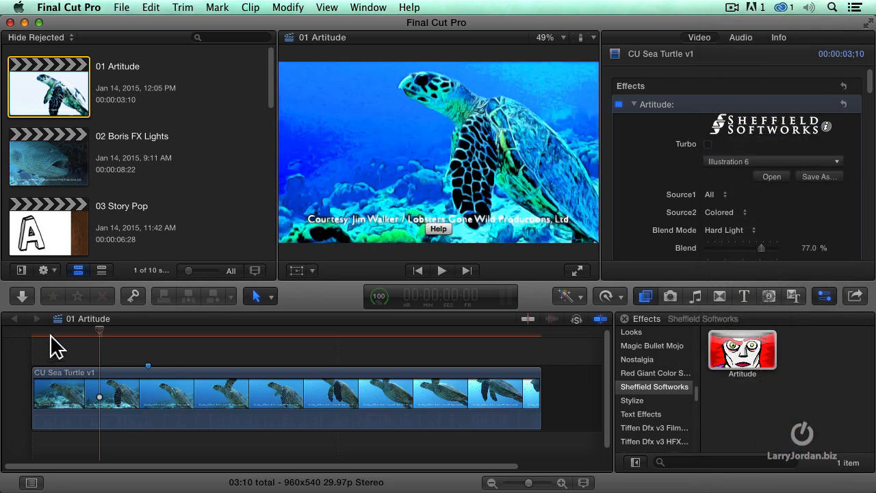
Preview the Illustration 6 styled turtle clip at a later moment in the timeline
left_click(53, 333)
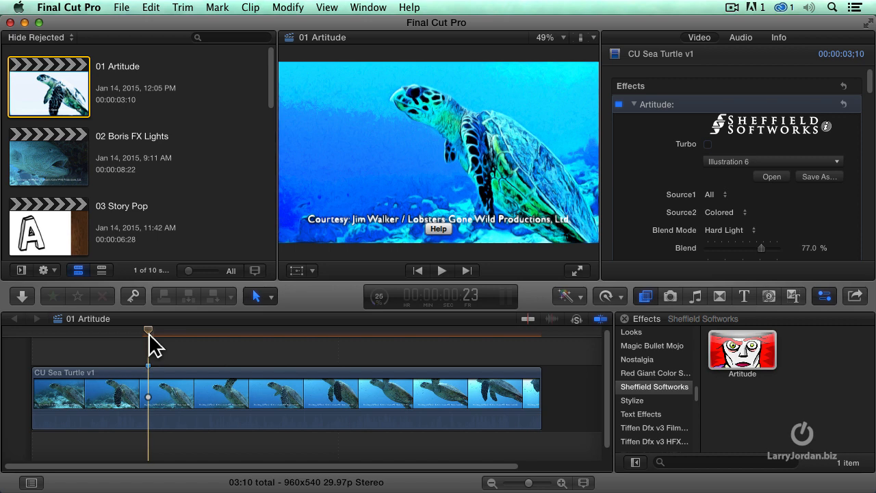
left_click(68, 8)
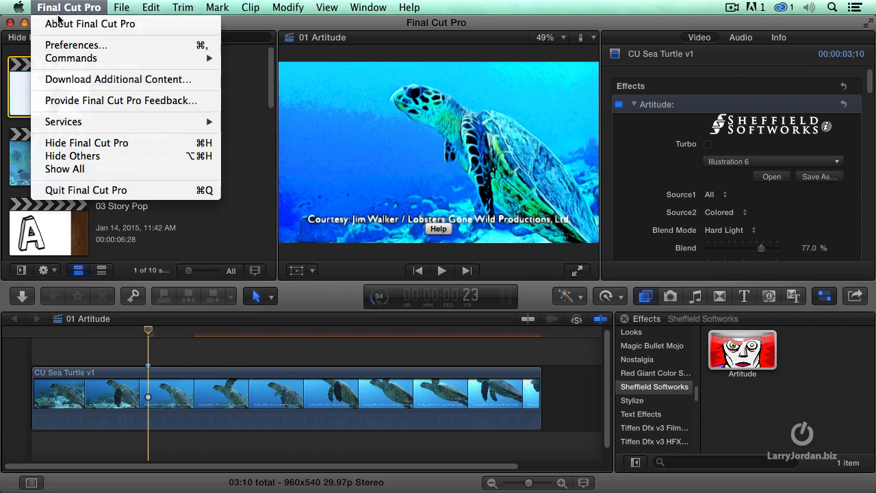
left_click(77, 44)
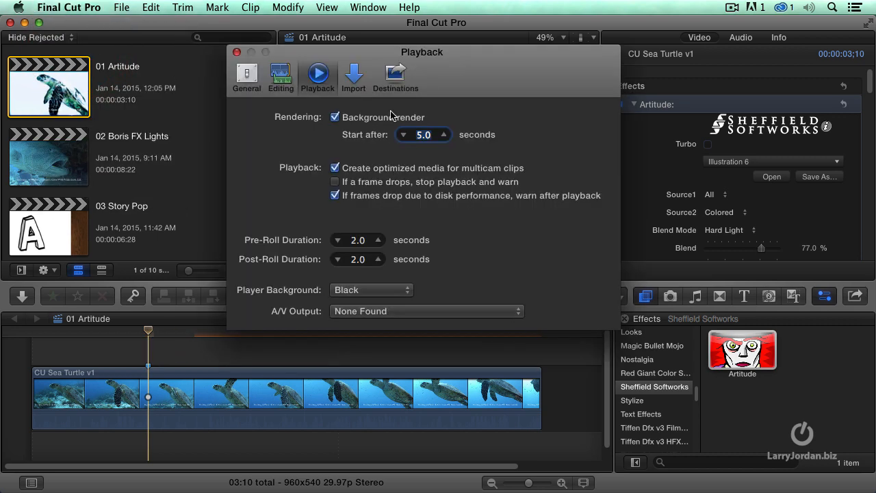
left_click(238, 52)
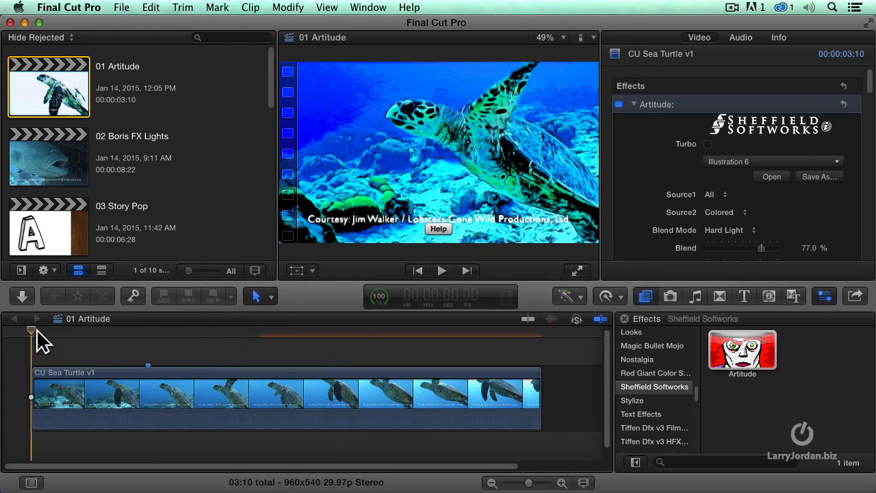
left_click(441, 271)
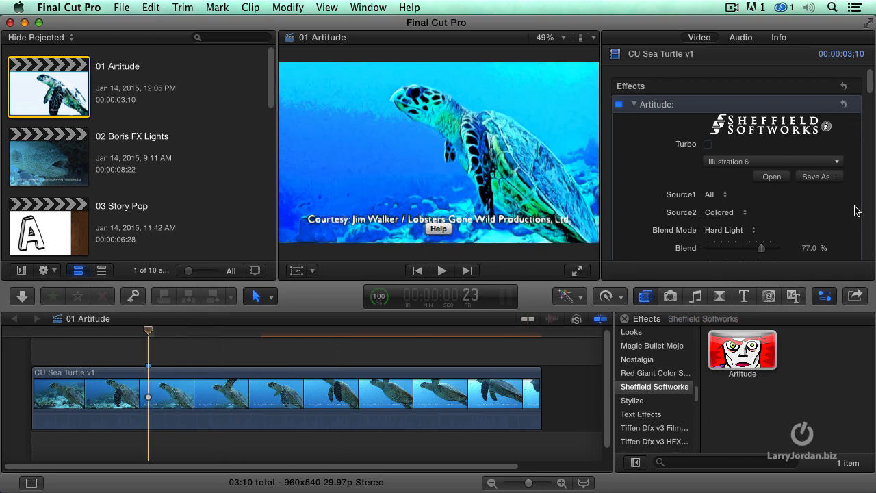
mouse_move(813, 375)
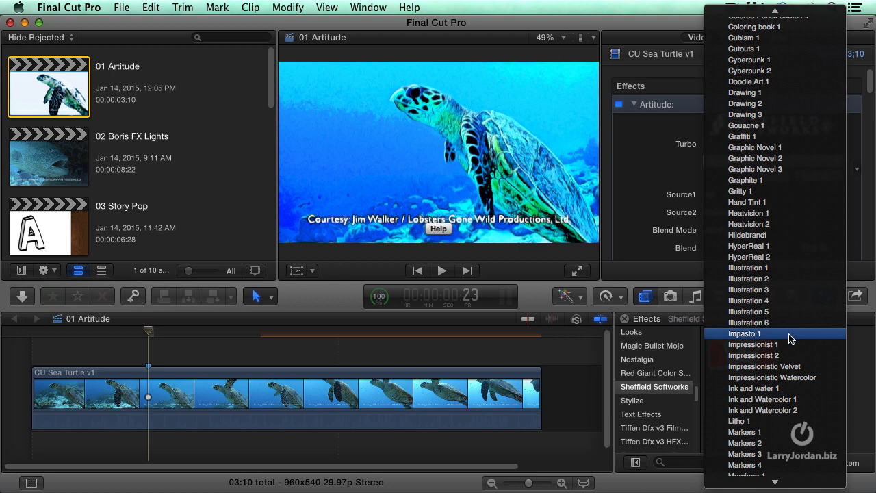
Apply the Impasto 1 preset to give the turtle a thick painted look
left_click(744, 333)
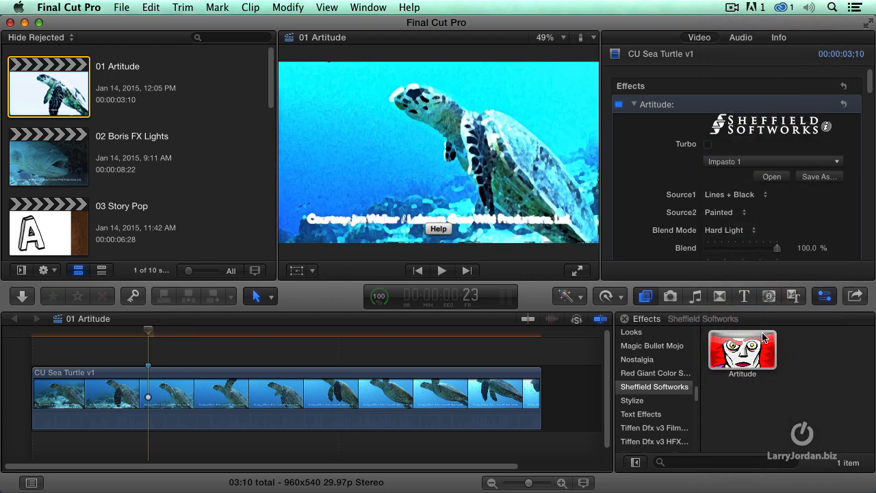